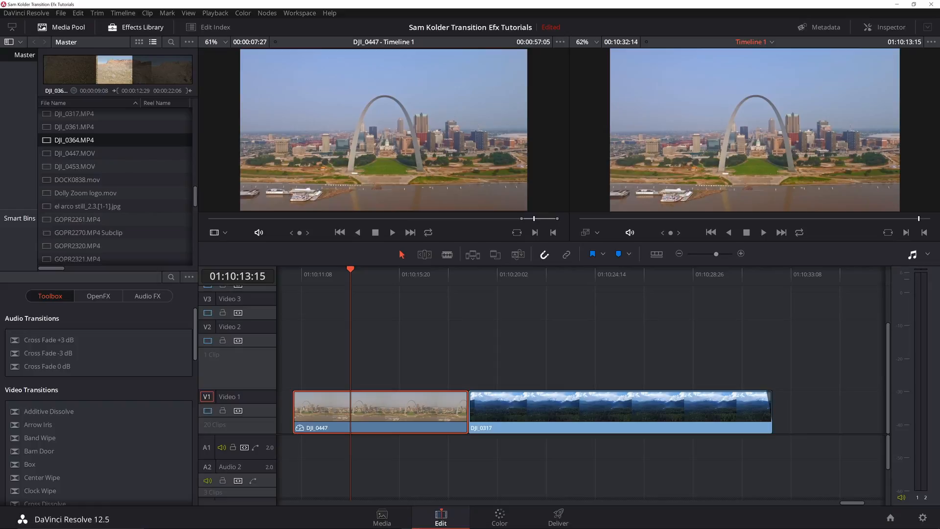
# Step: Park the playhead just after the start of the DJI_0447 clip
pyautogui.click(549, 274)
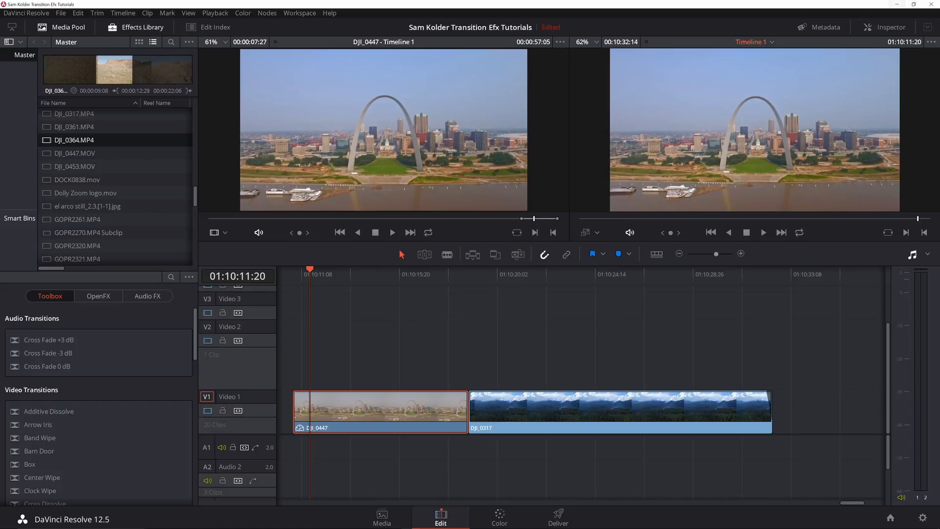
# Step: Show DJI_0447's Dynamic Zoom settings in the Inspector and list the viewer overlay options
pyautogui.click(892, 27)
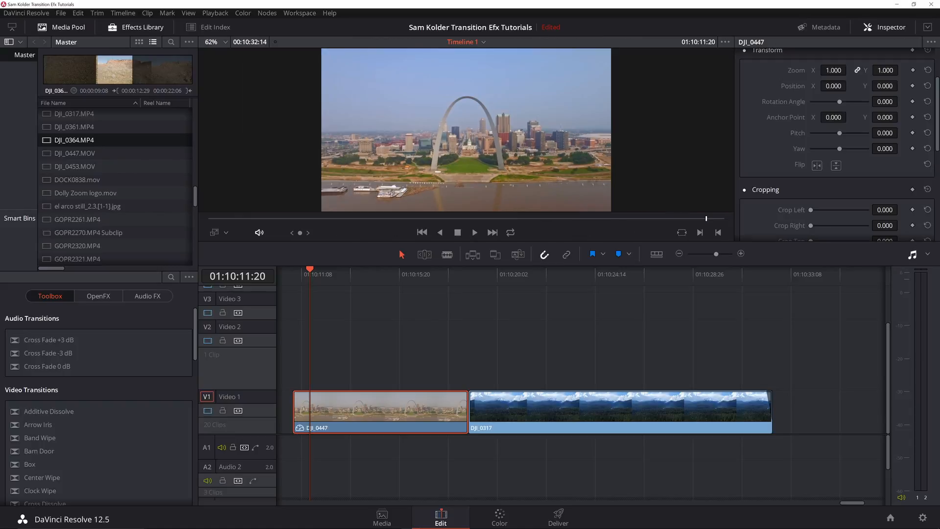
pyautogui.scroll(-3)
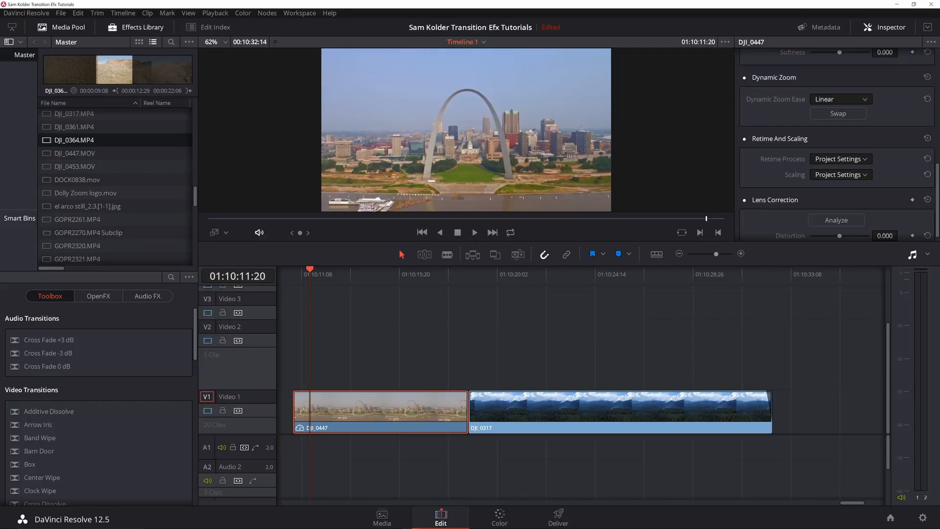
pyautogui.click(215, 233)
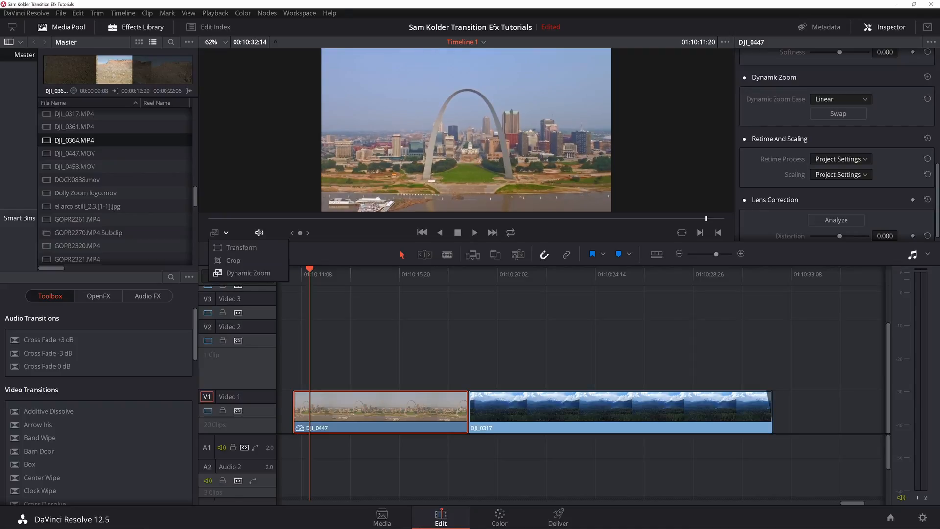
# Step: Set the viewer overlay to Dynamic Zoom, then select the DJI_0317 clip
pyautogui.click(247, 273)
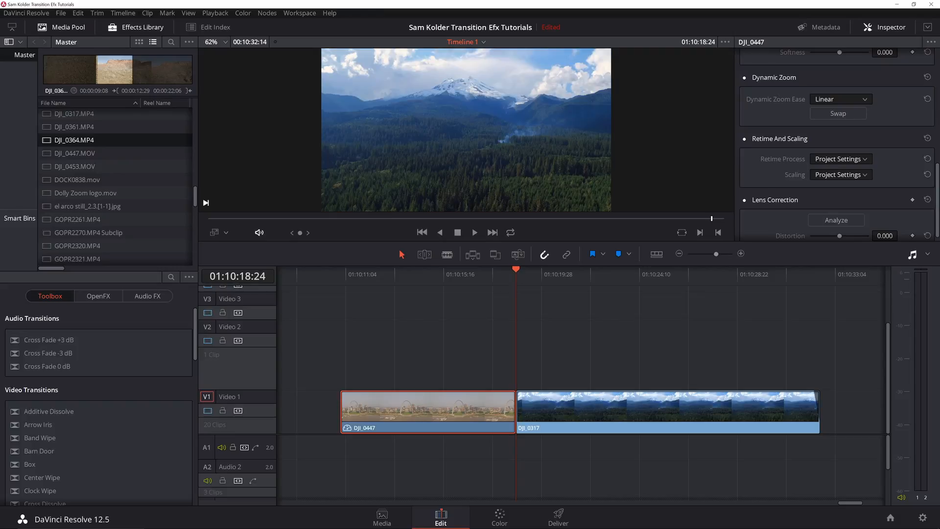
pyautogui.click(666, 410)
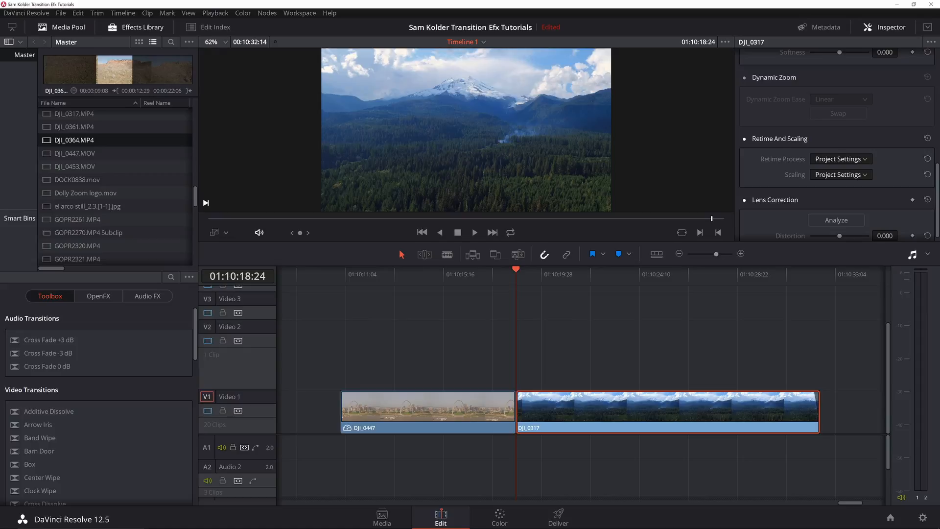